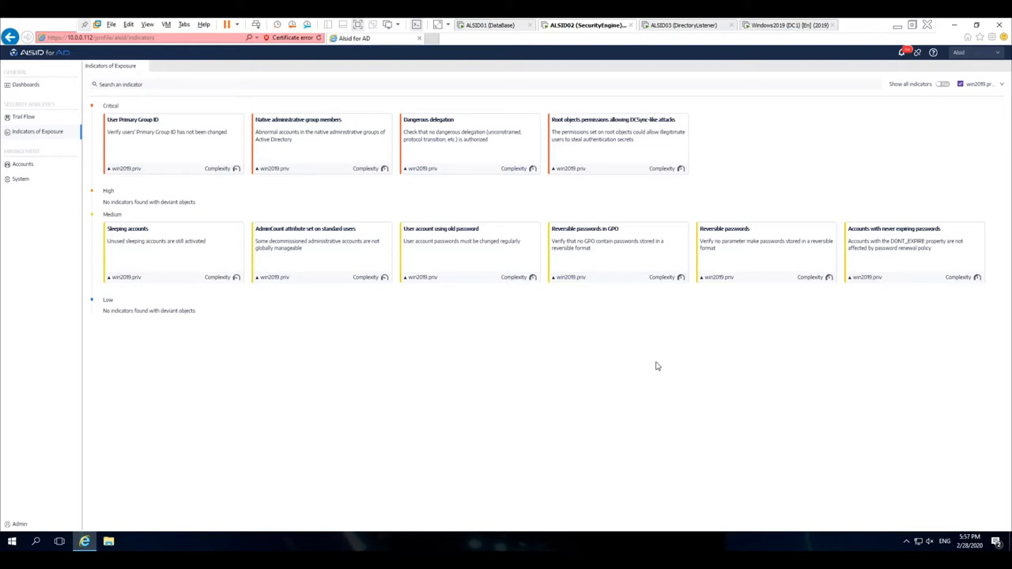
mouse_move(572, 350)
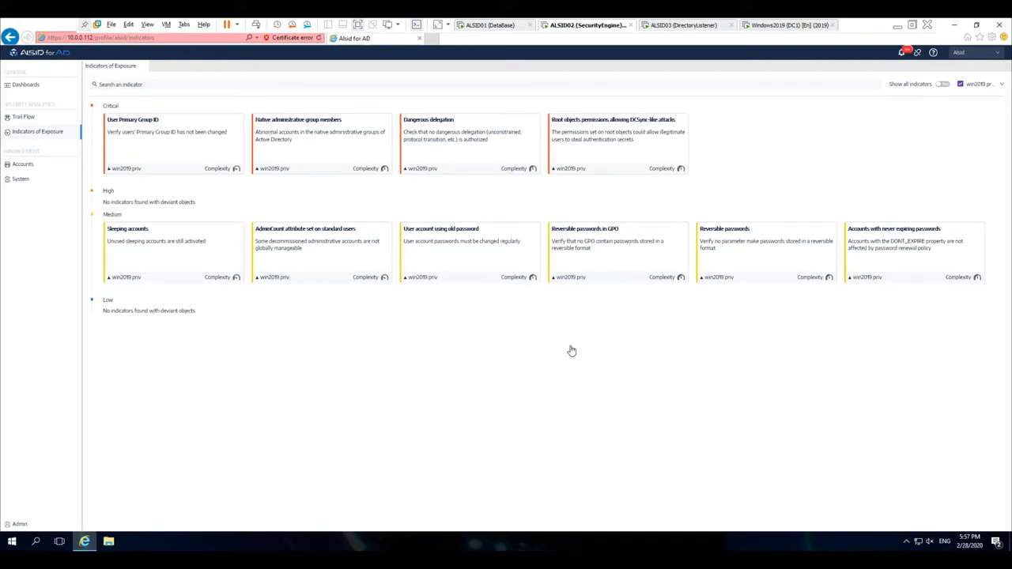
mouse_move(459, 338)
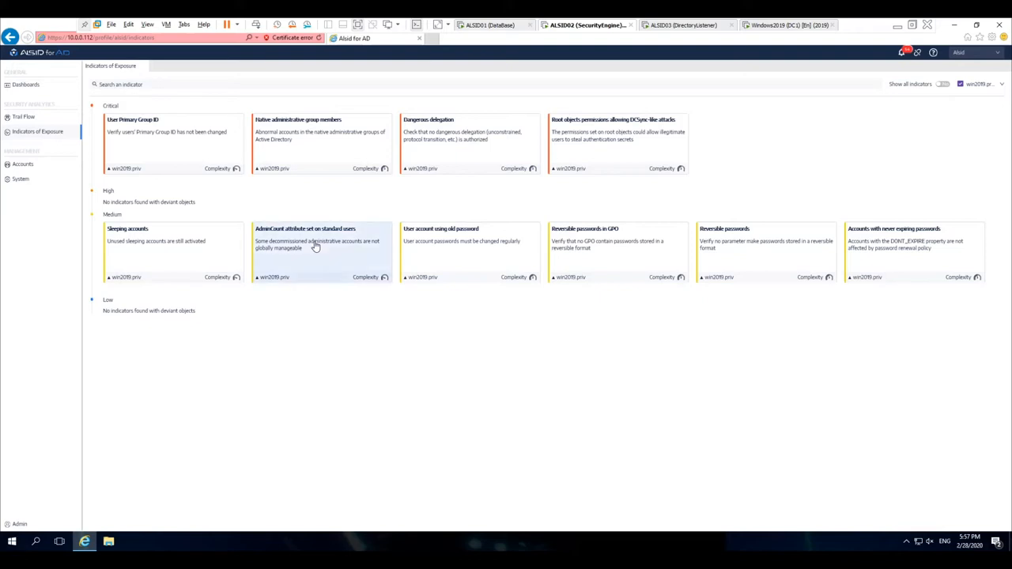
Open the 'AdminCount attribute set on standard users' indicator card.
left_click(316, 241)
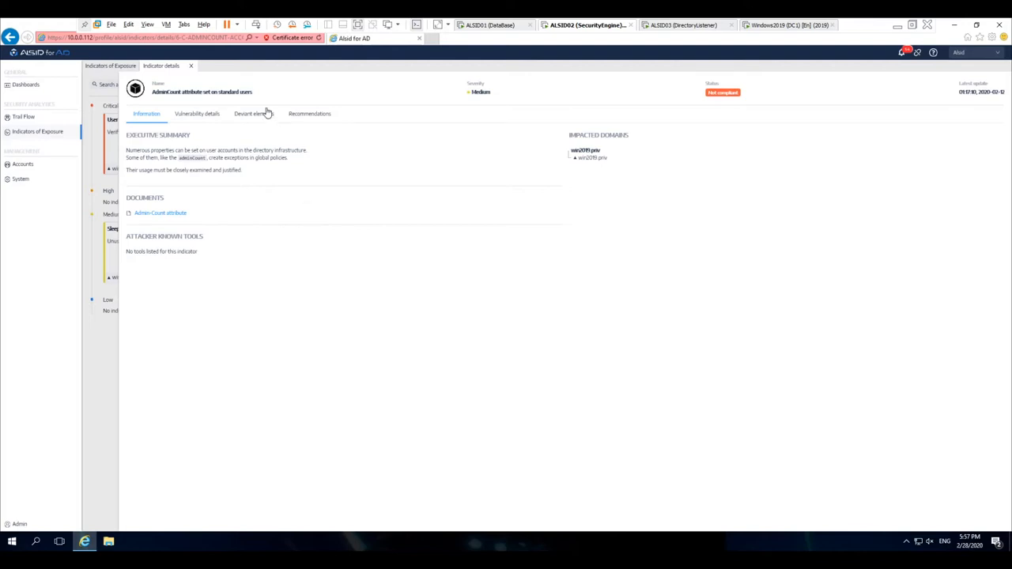
Review the indicator's deviant accounts list, then close the details panel.
left_click(253, 113)
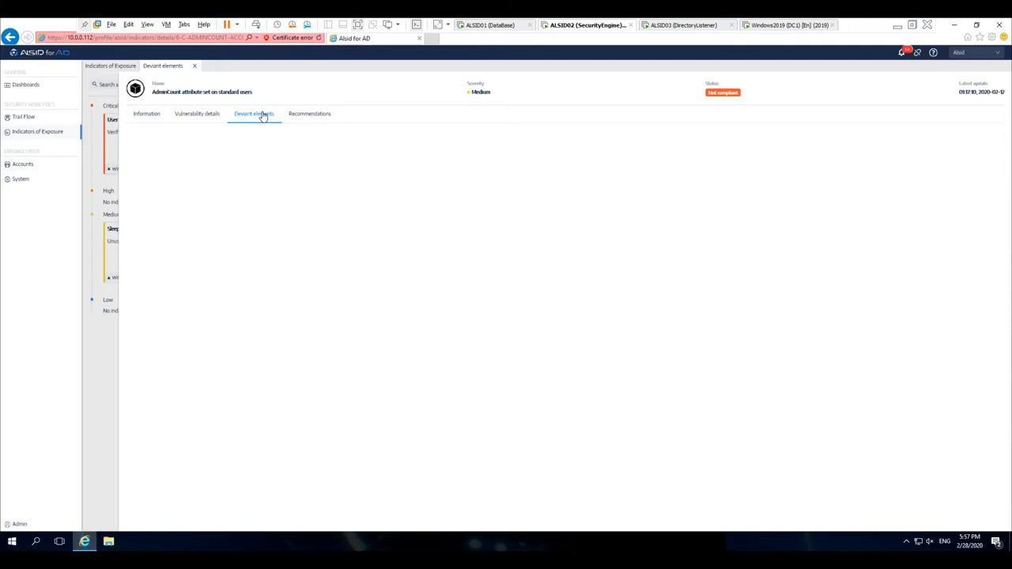
left_click(254, 113)
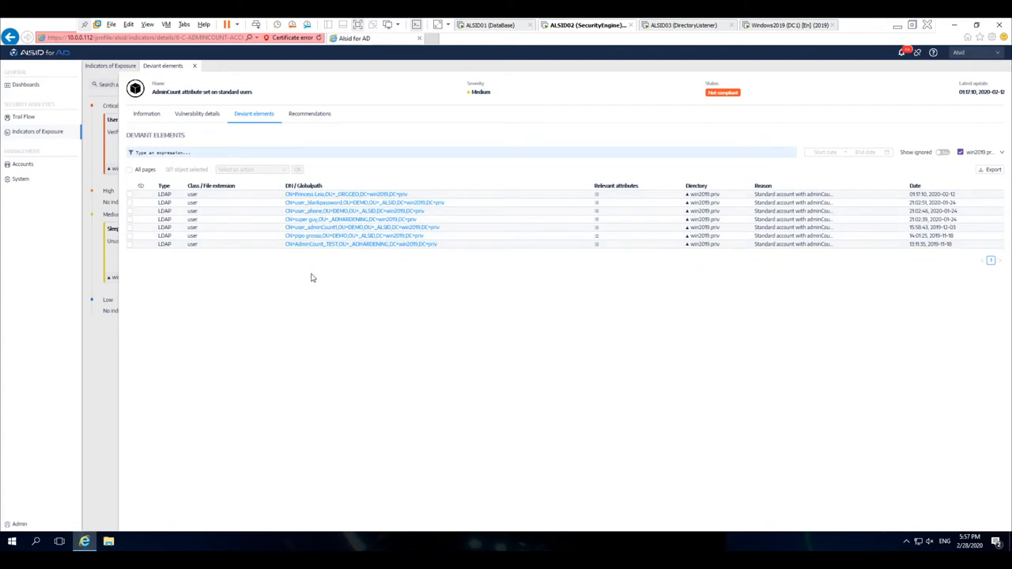
left_click(110, 67)
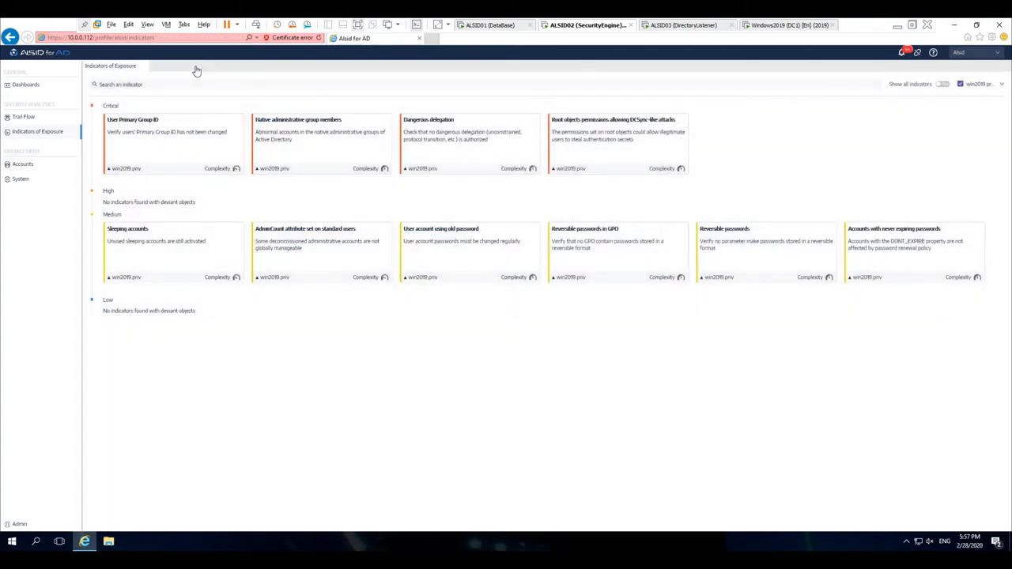
mouse_move(328, 254)
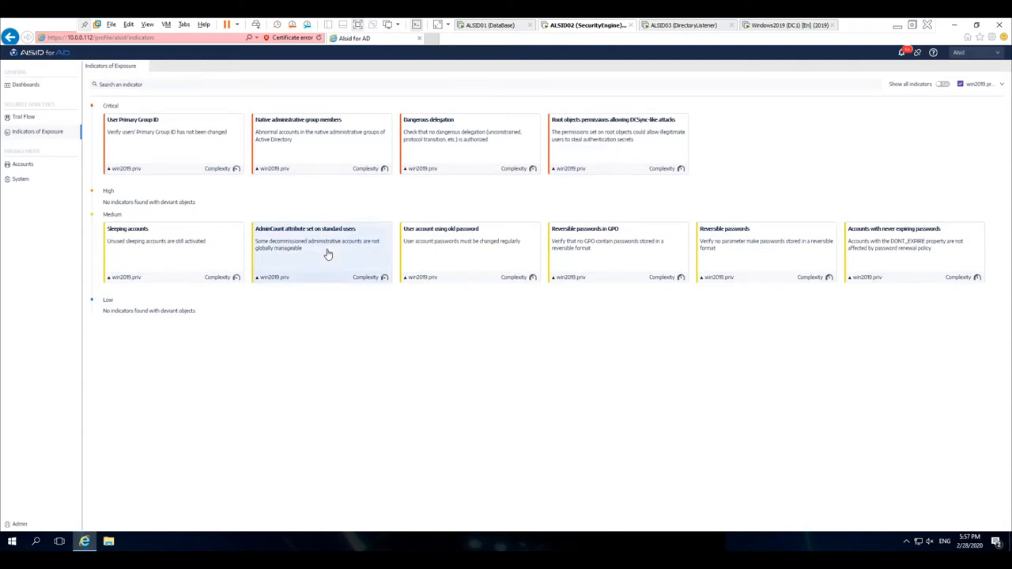
mouse_move(322, 249)
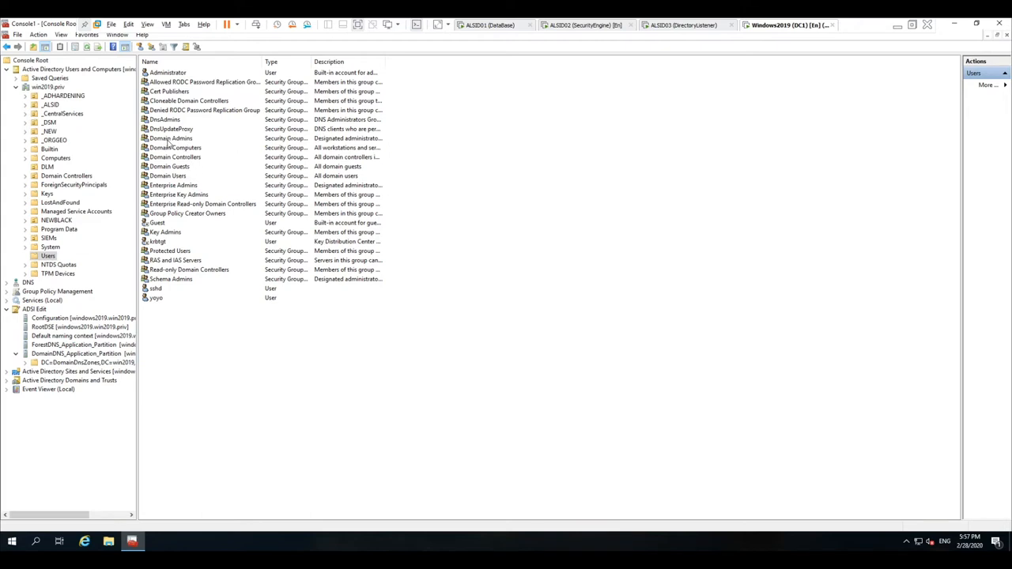
Remove Max from the Domain Admins group's members and confirm the removal.
double_click(171, 137)
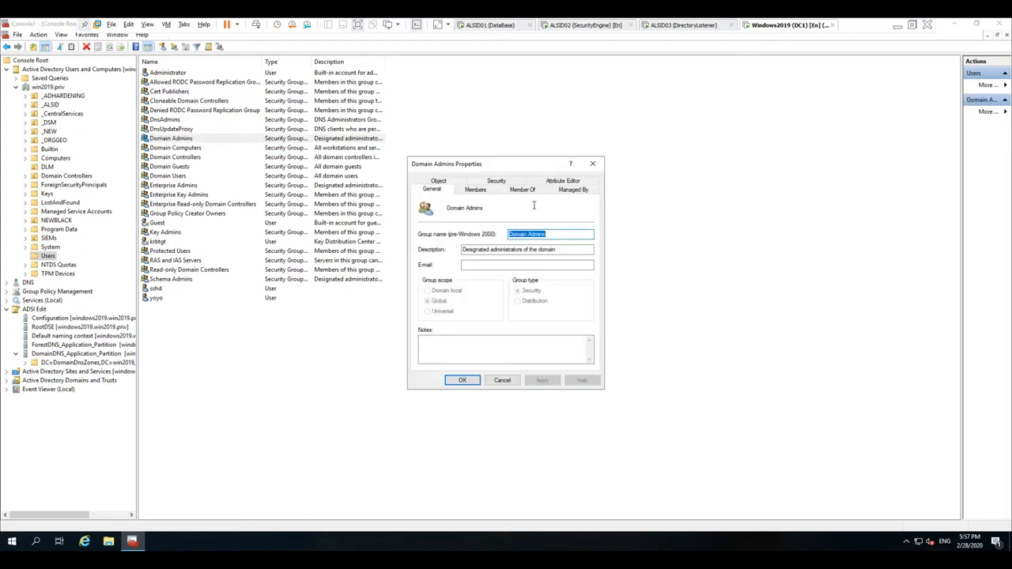
left_click(476, 188)
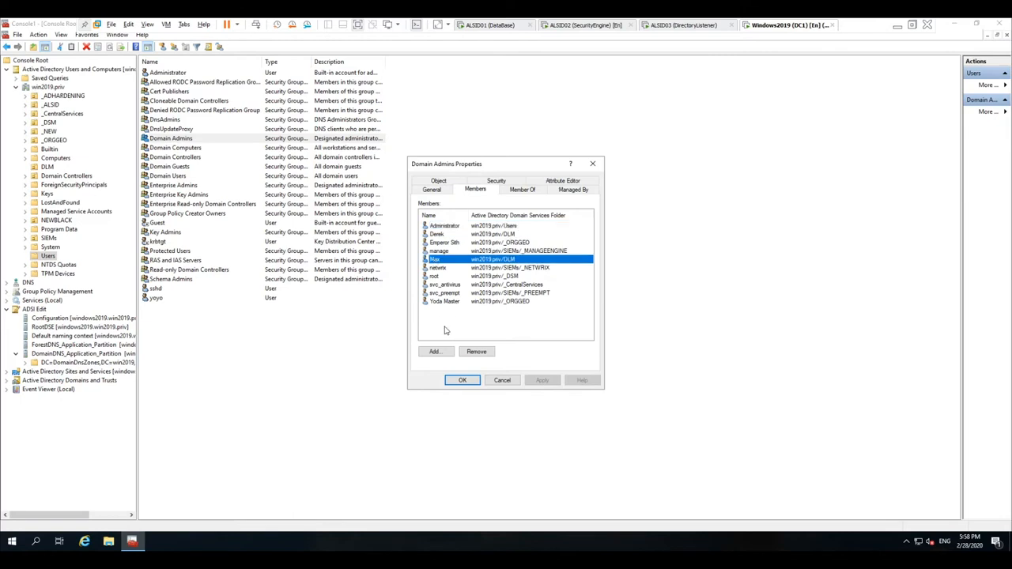
left_click(476, 351)
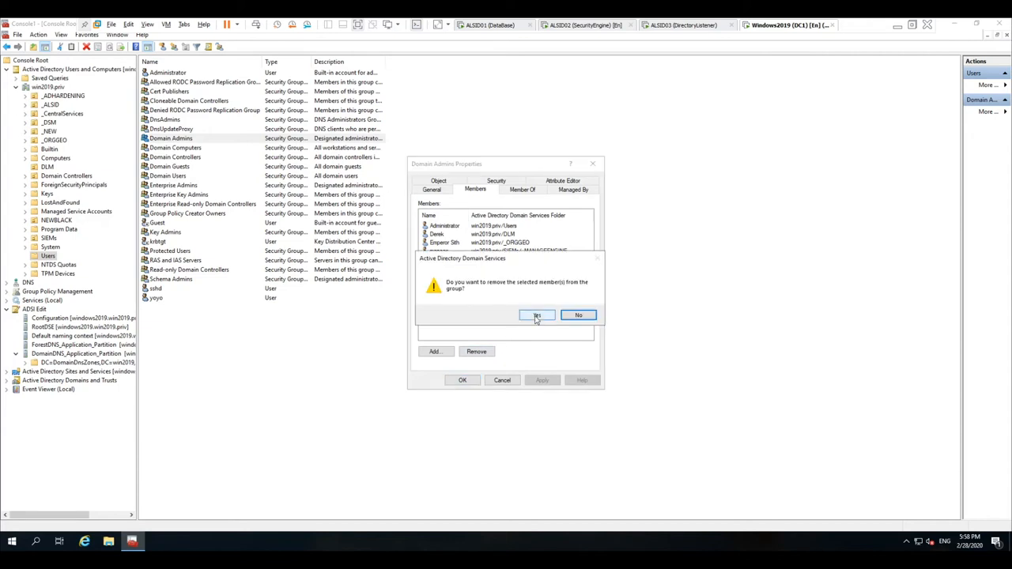
left_click(536, 314)
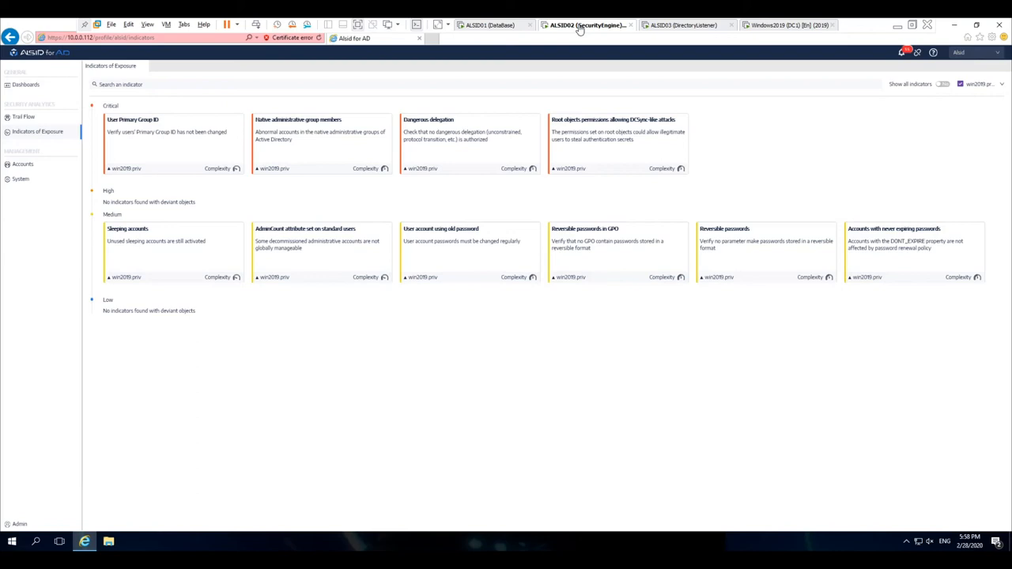
mouse_move(45, 475)
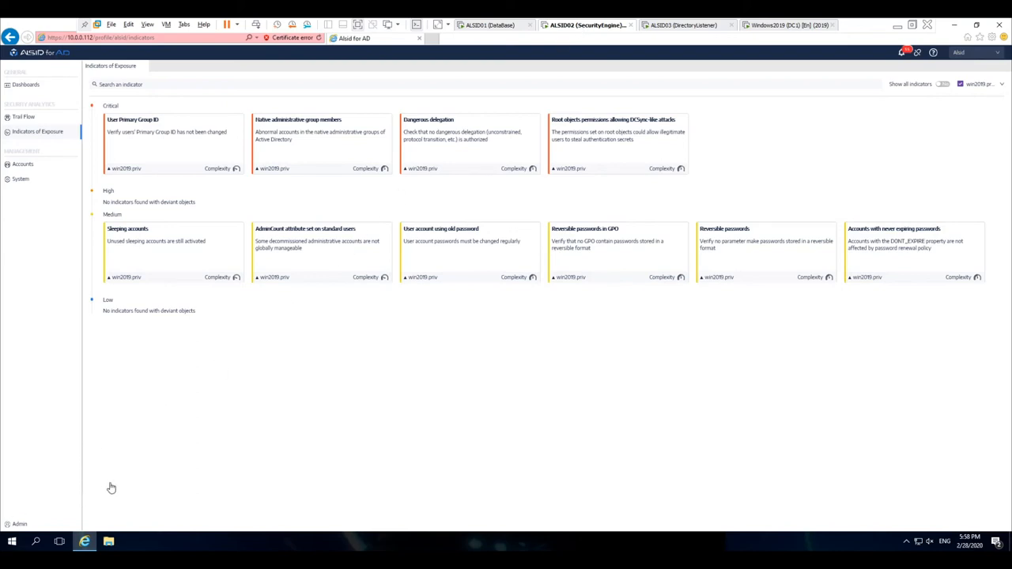
mouse_move(309, 250)
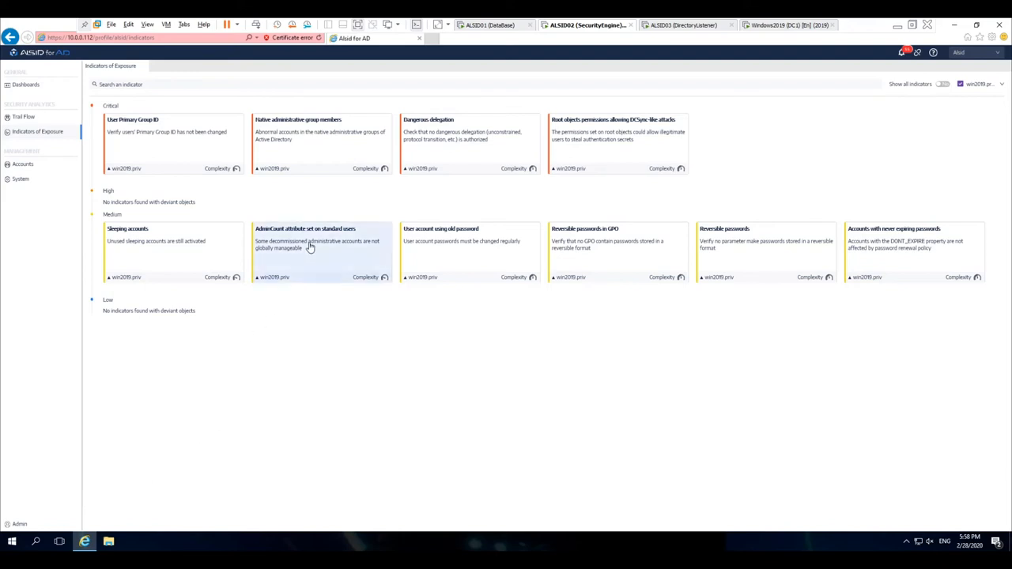
Reopen the 'AdminCount attribute set on standard users' indicator card.
left_click(308, 240)
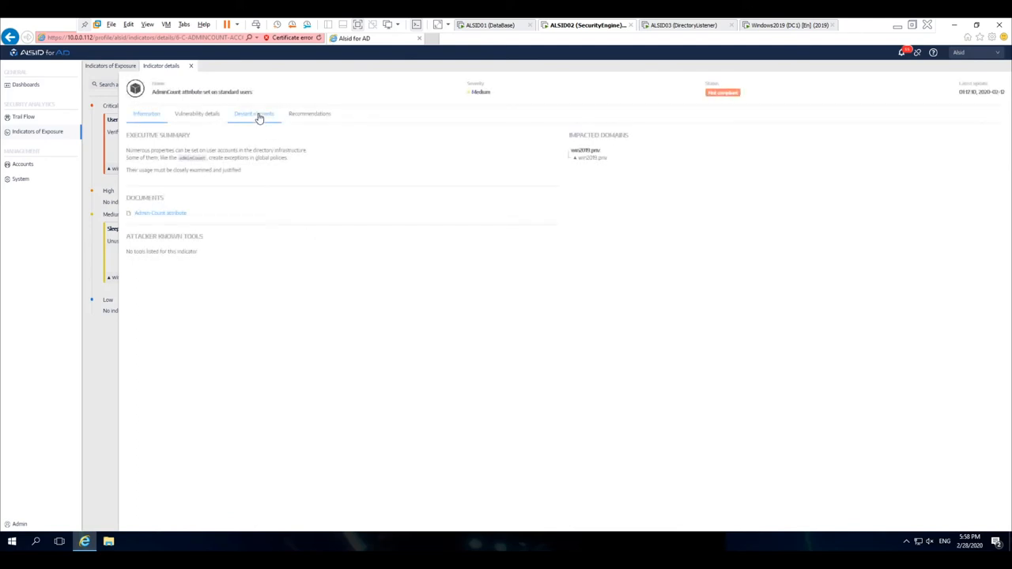
Confirm CN=Max is among the deviant accounts, then close the details.
left_click(254, 114)
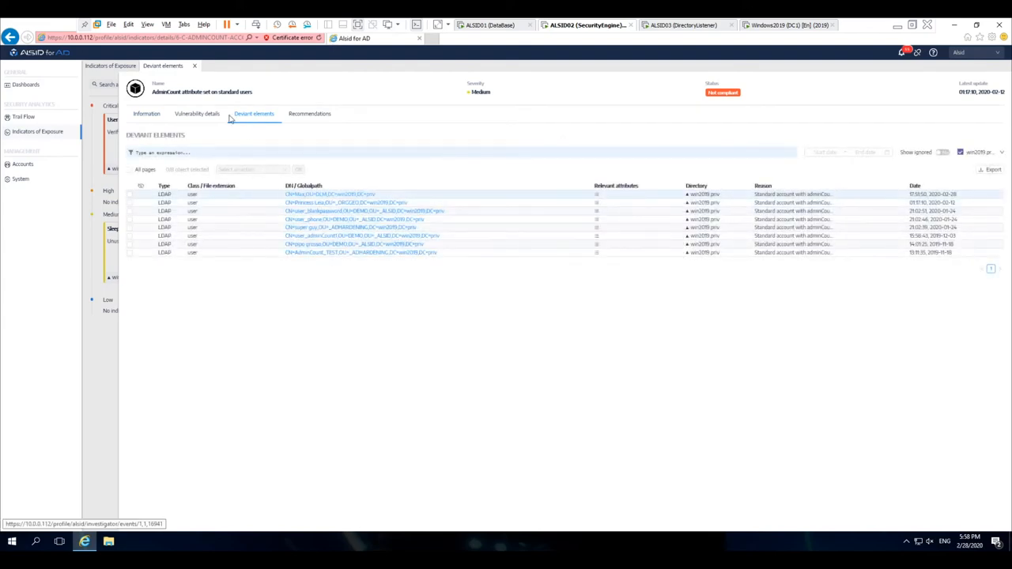
left_click(195, 66)
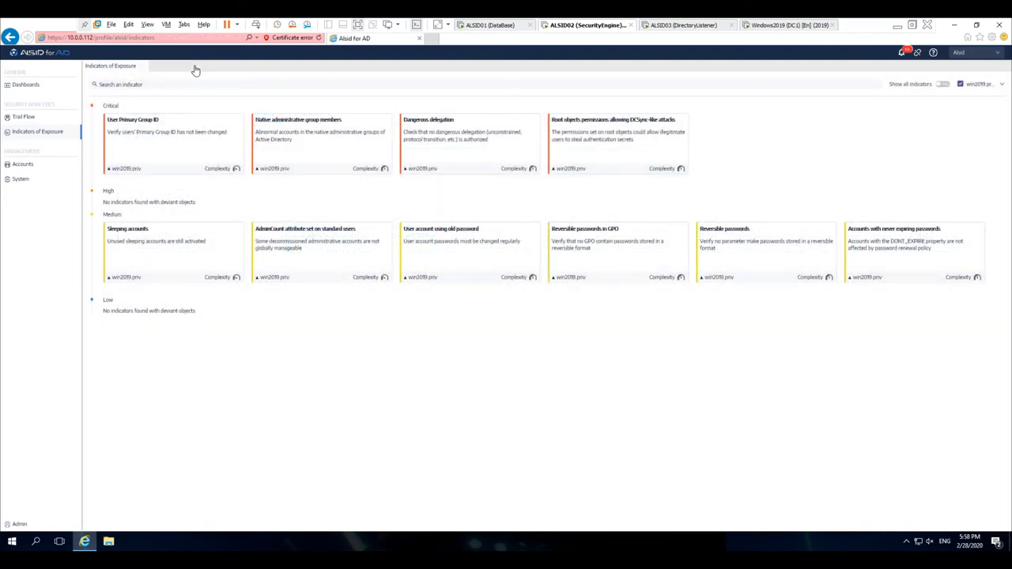